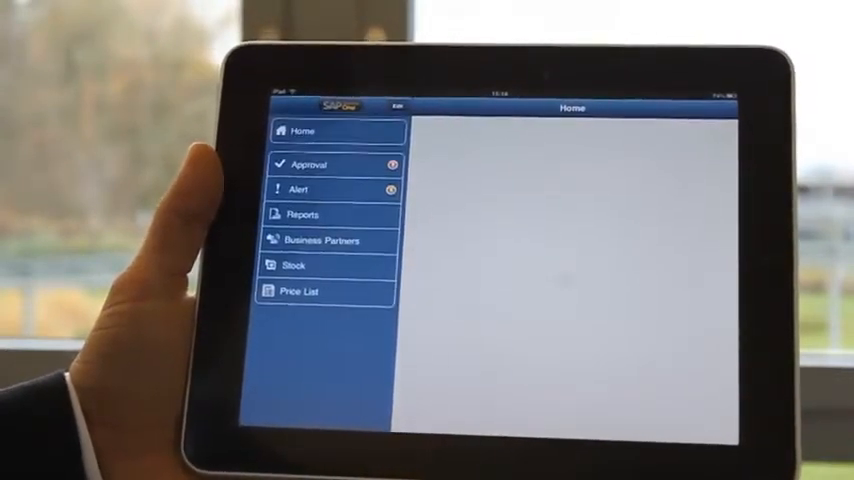
From the Business Partners list, show the Acme Associates street address on a map.
click(301, 131)
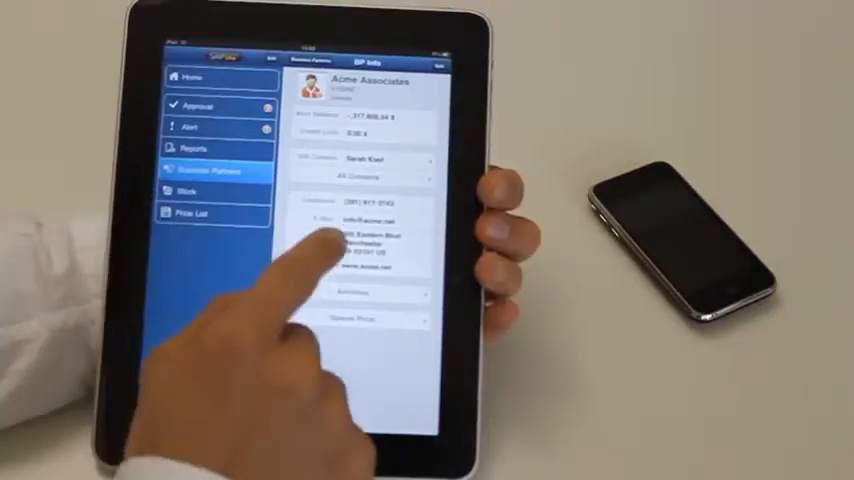
click(360, 243)
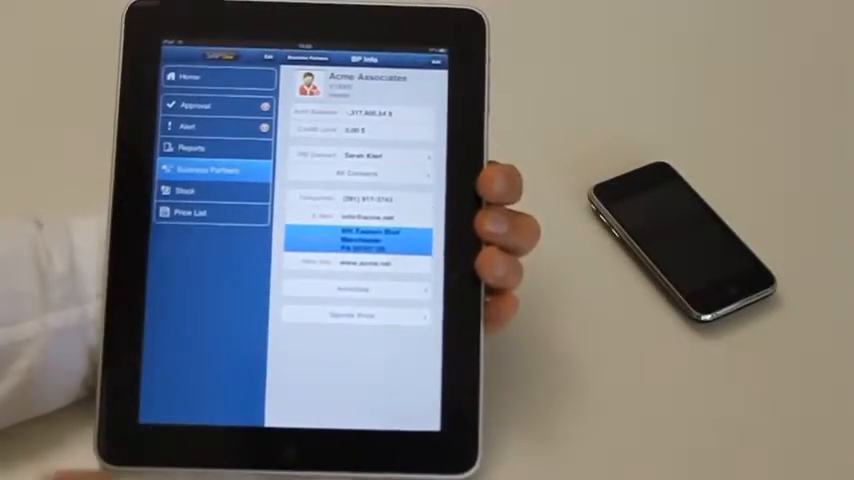
click(360, 240)
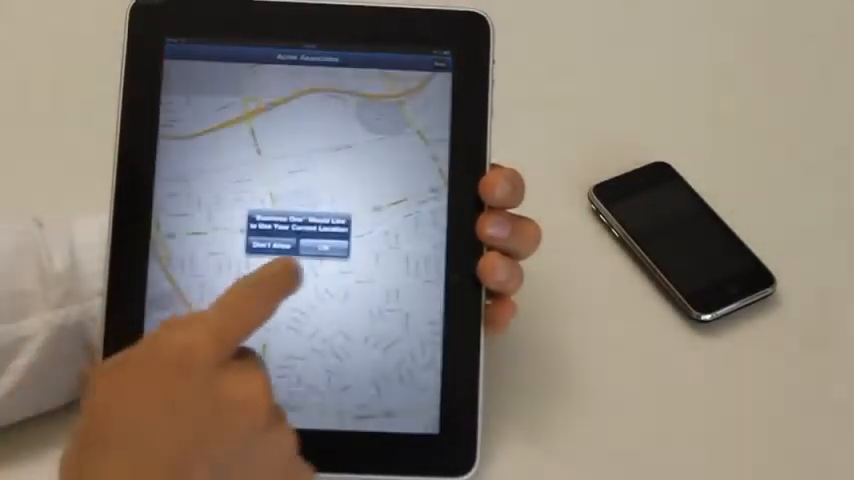